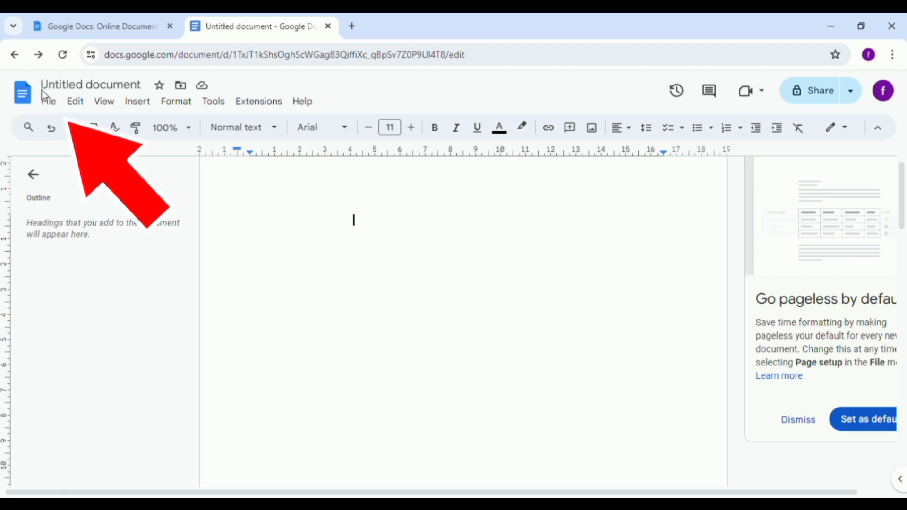
Open the File menu to reach the Email submenu.
click(48, 100)
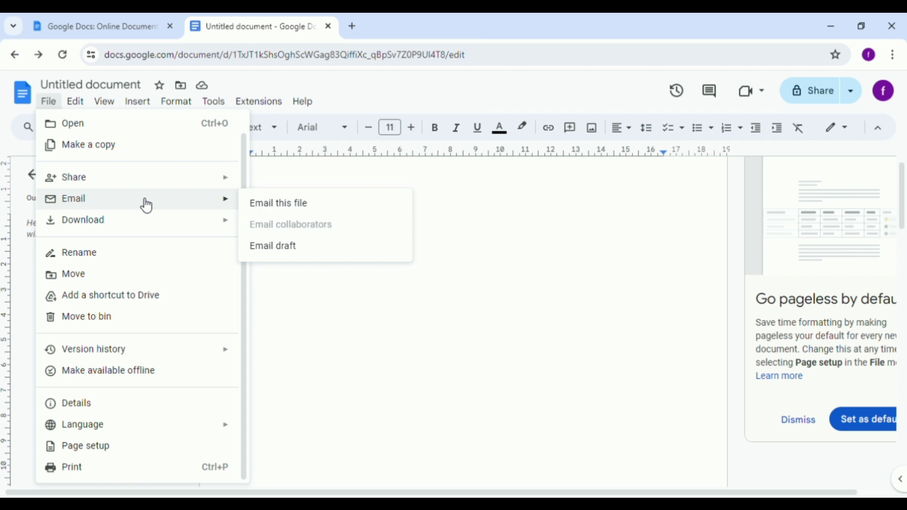
mouse_move(227, 206)
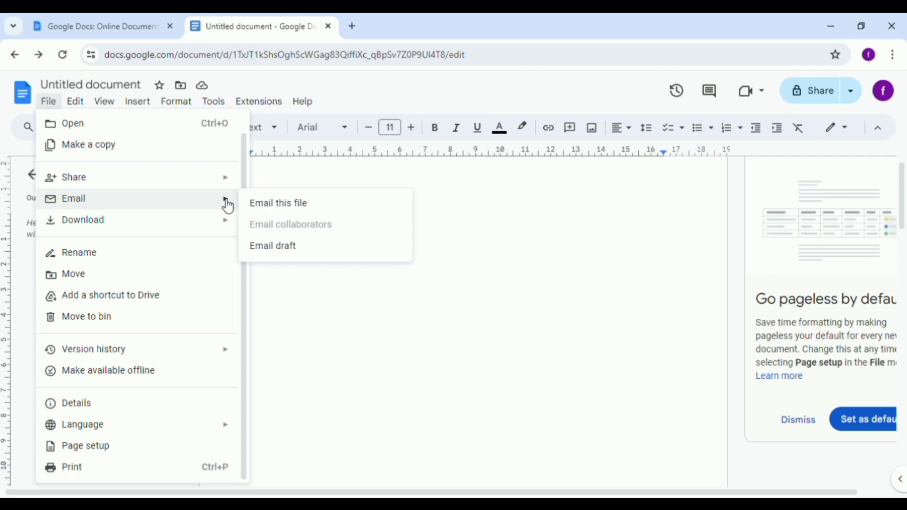
mouse_move(277, 203)
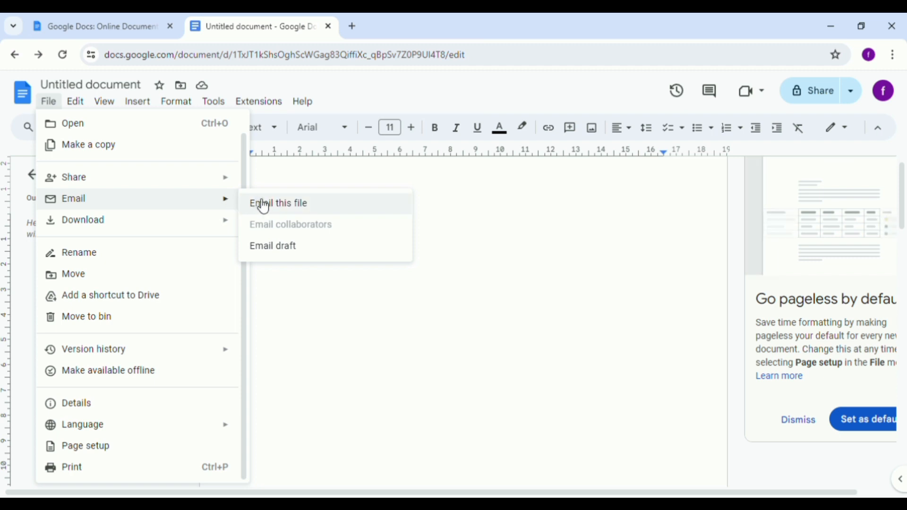
Open 'Email this file', cancel it without sending, then reopen the File menu.
click(278, 203)
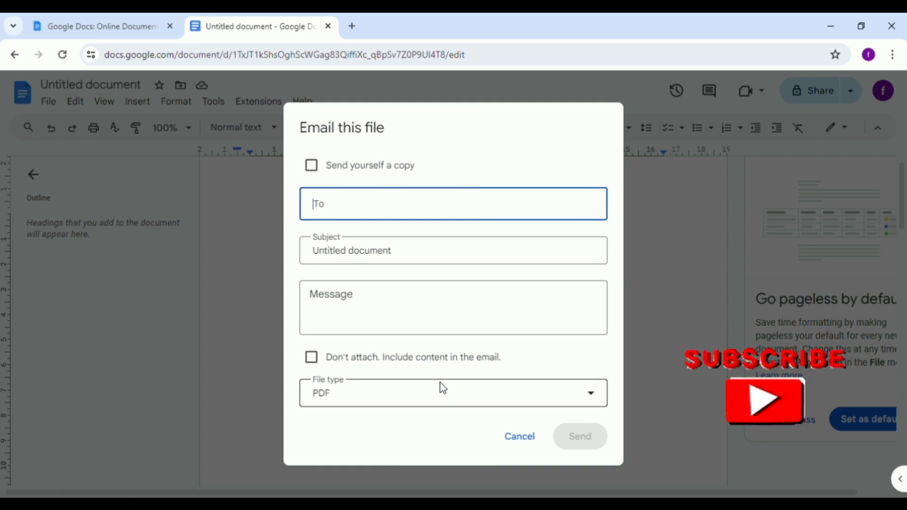
mouse_move(443, 397)
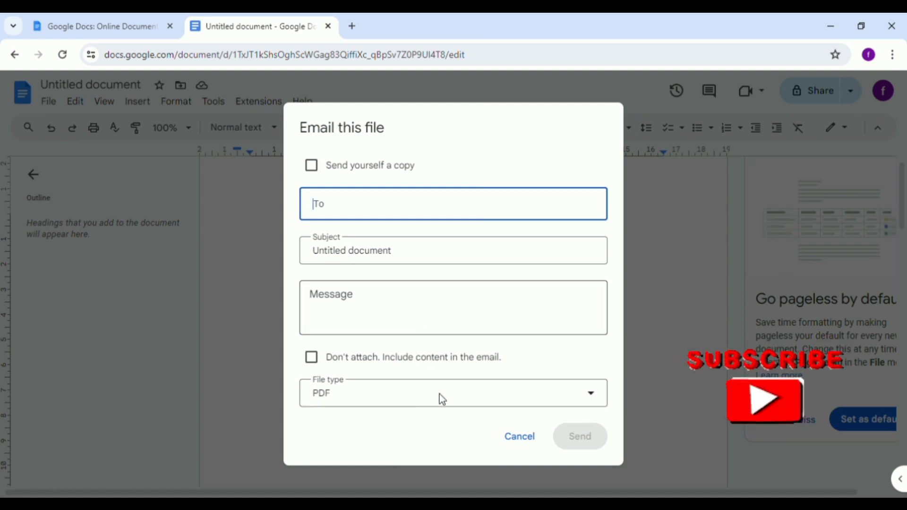
click(518, 436)
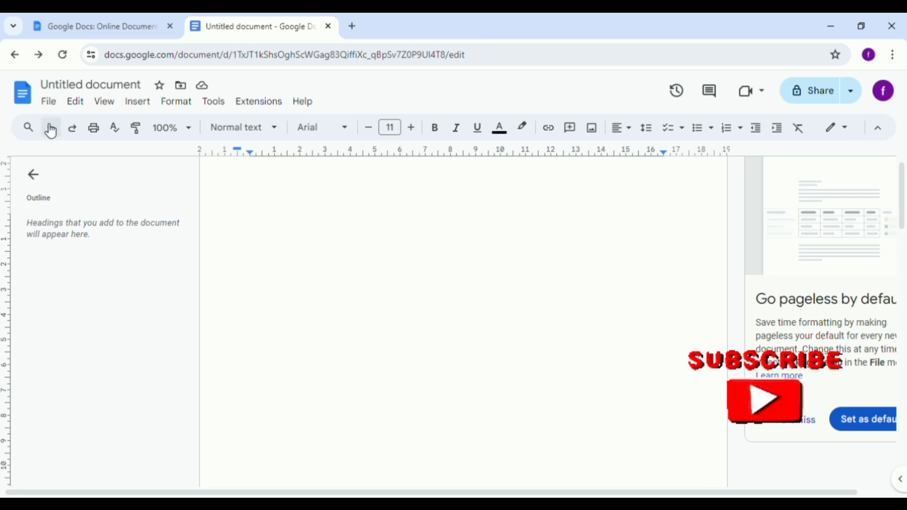
click(48, 101)
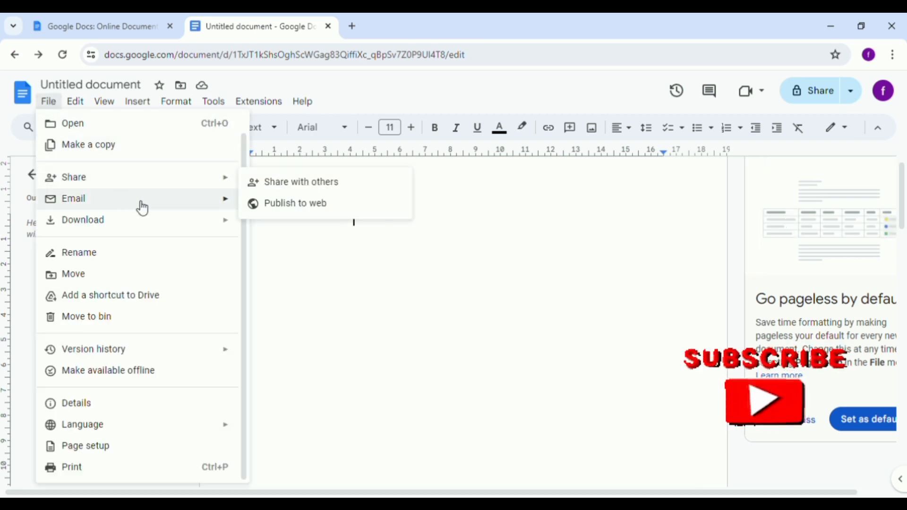